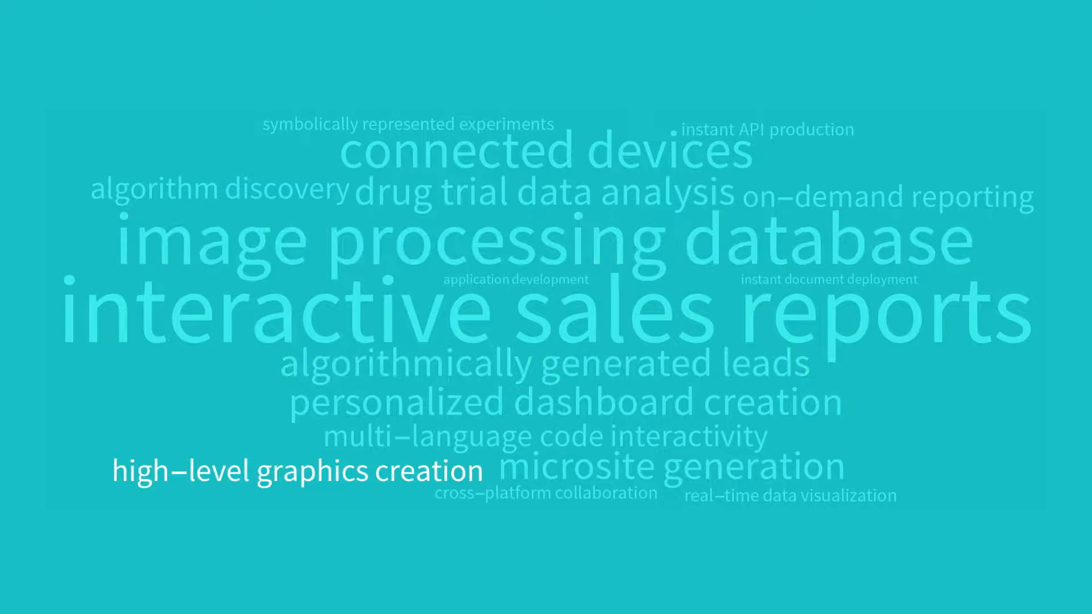
key(Right)
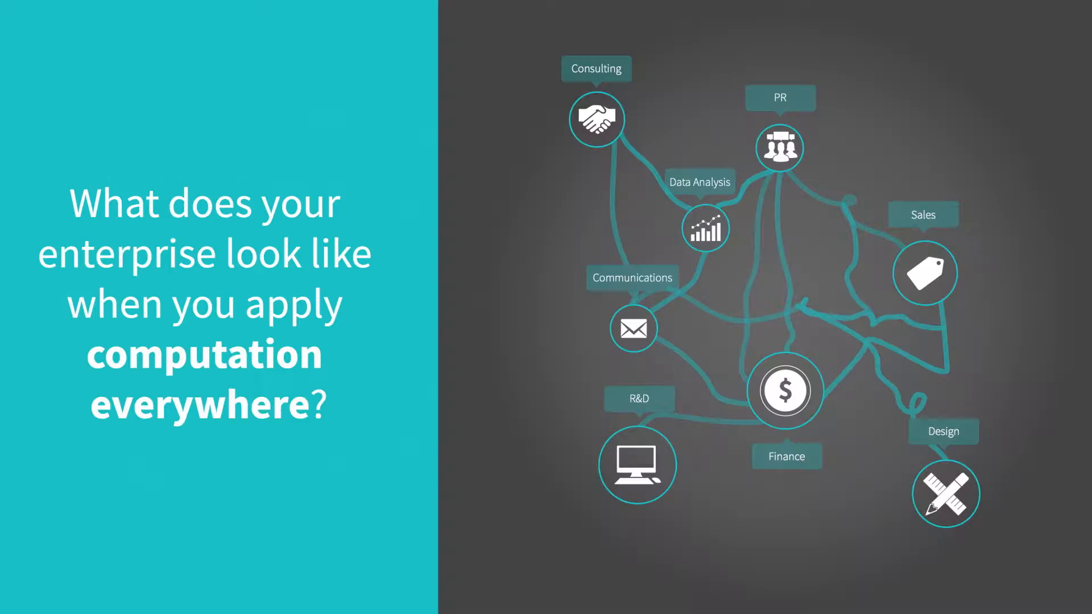